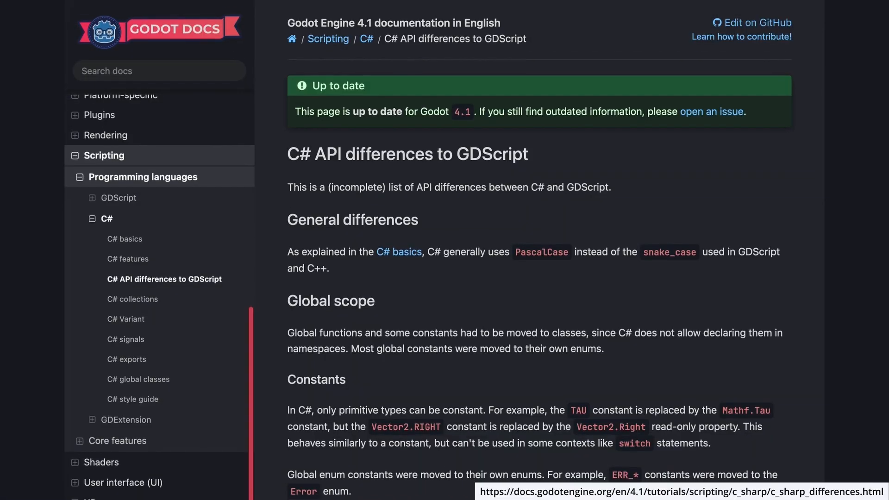
- Reach the member-variable code sample and switch it to its C# version
{"action": "scroll", "scroll_direction": "down", "scroll_amount": 3}
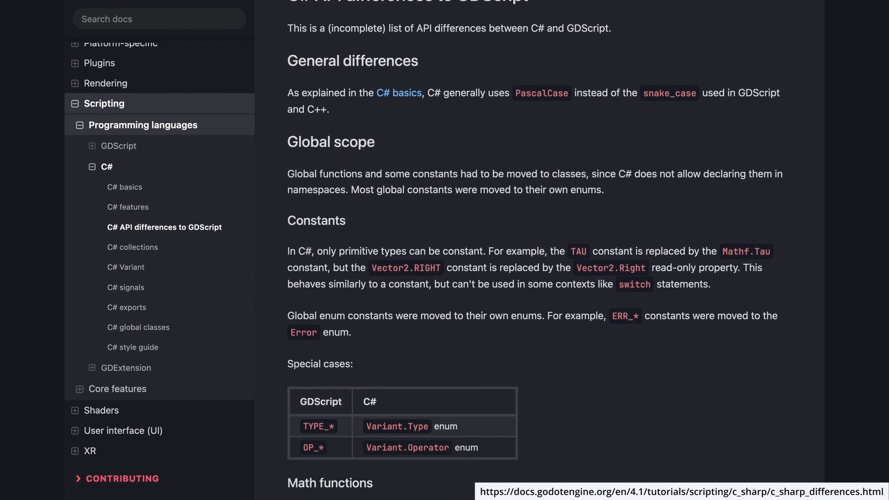
{"action": "scroll", "scroll_direction": "down", "scroll_amount": 3}
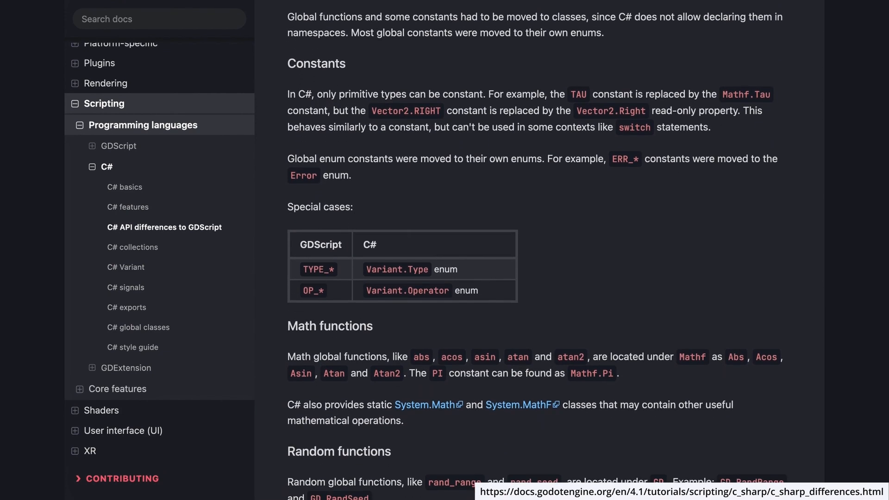
{"action": "scroll", "scroll_direction": "down", "scroll_amount": 3}
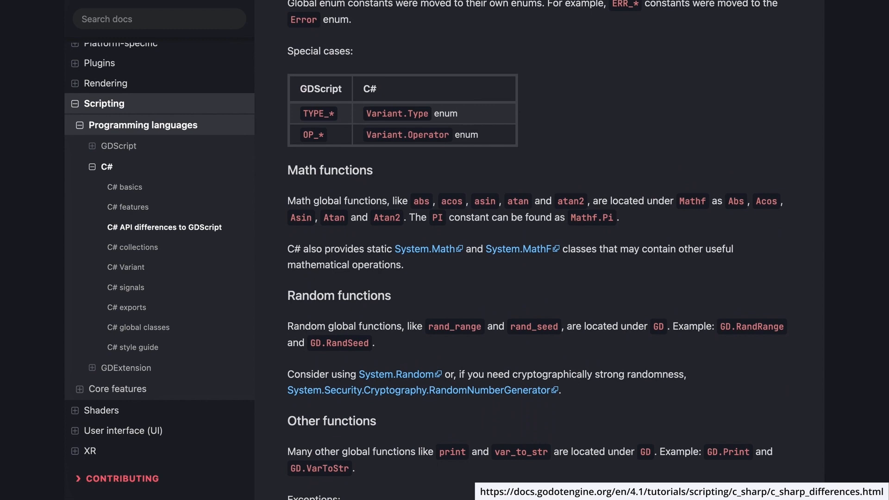
{"action": "scroll", "scroll_direction": "down", "scroll_amount": 3}
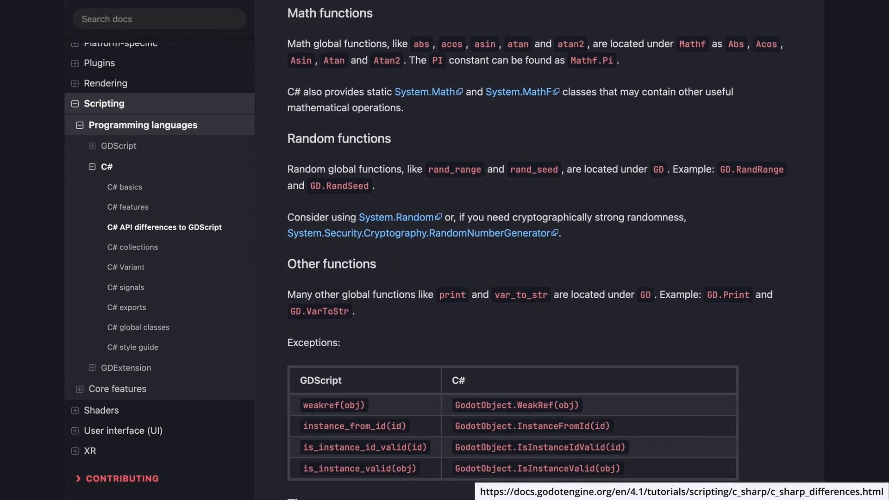
{"action": "scroll", "scroll_direction": "down", "scroll_amount": 3}
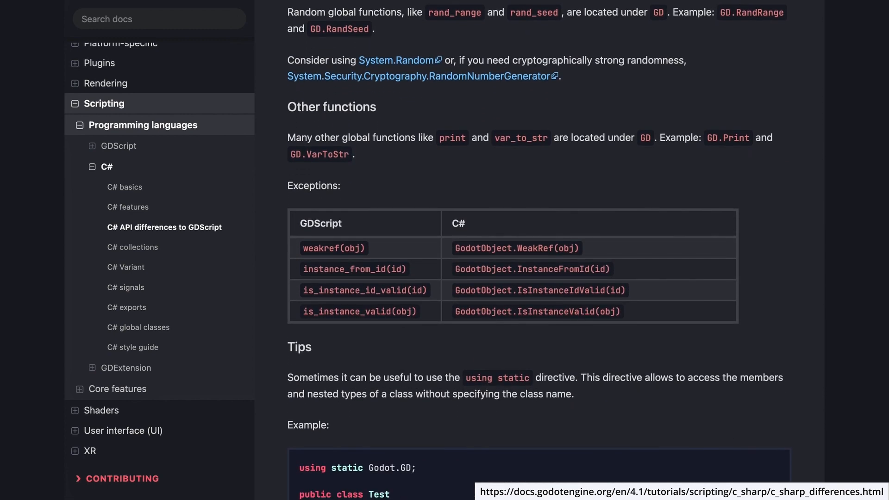
{"action": "scroll", "scroll_direction": "down", "scroll_amount": 3}
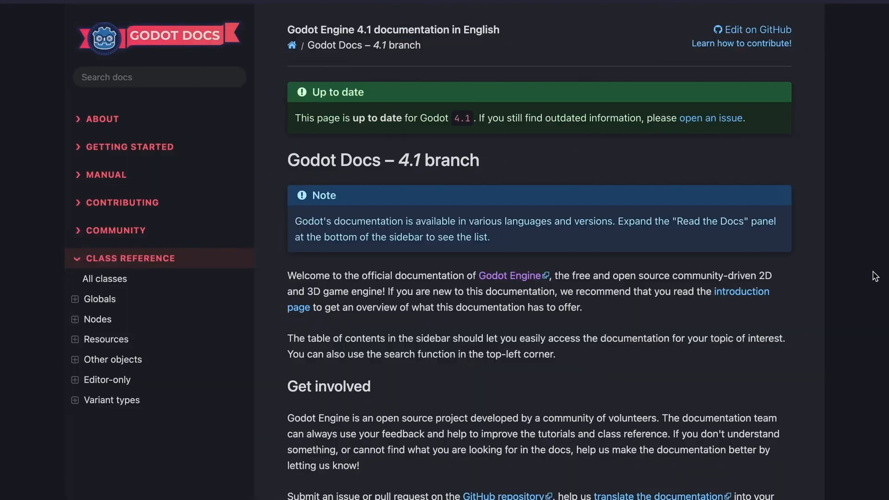
{"action": "mouse_move", "coordinate": [144, 261]}
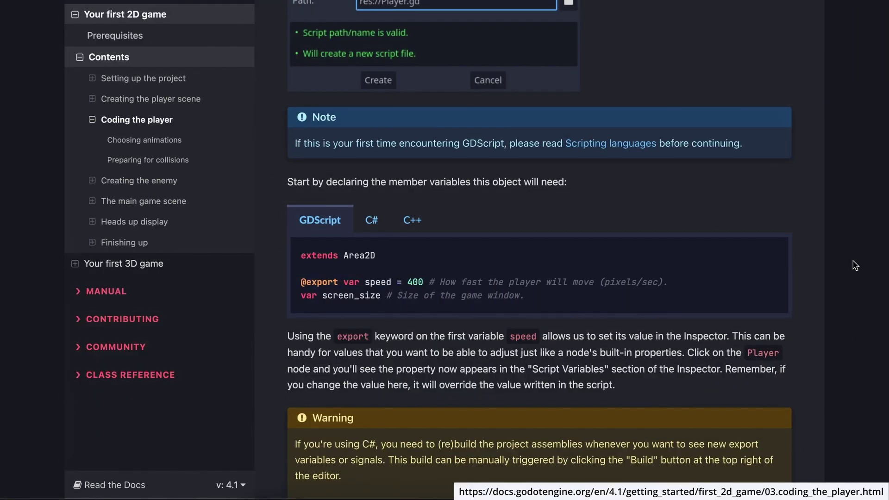
{"action": "mouse_move", "coordinate": [378, 232]}
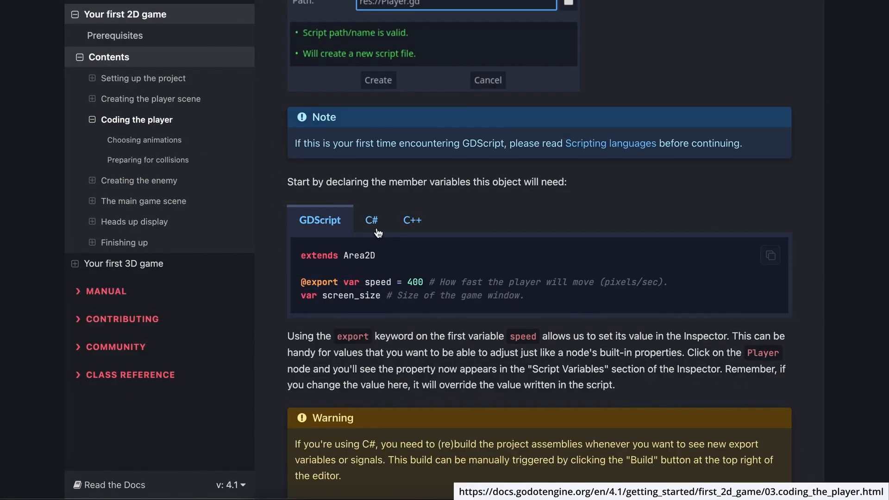
{"action": "left_click", "coordinate": [372, 220]}
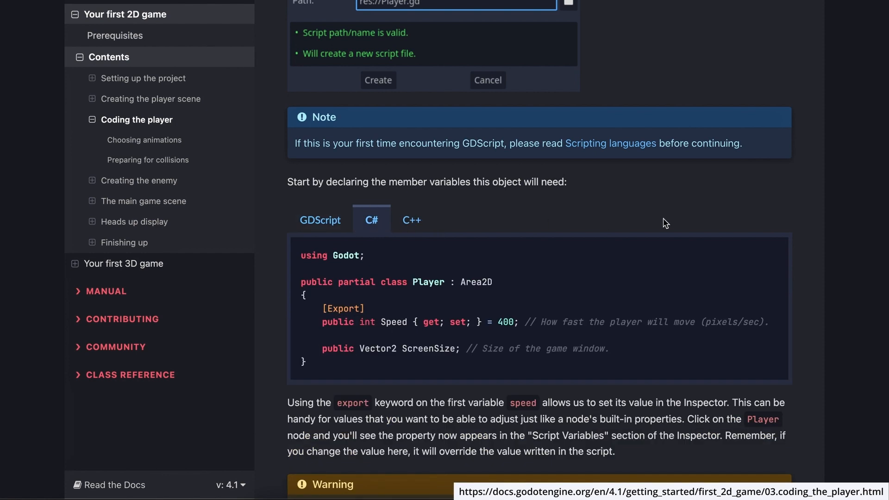
{"action": "mouse_move", "coordinate": [820, 258]}
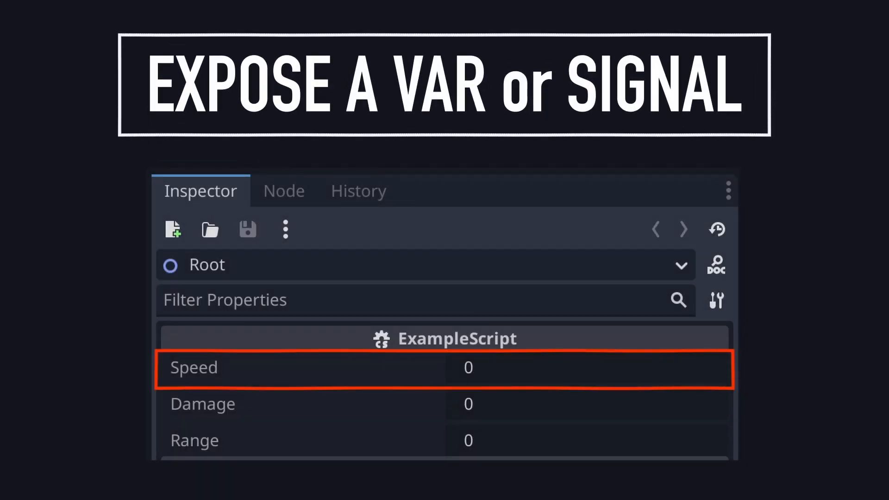
{"action": "left_click", "coordinate": [283, 190]}
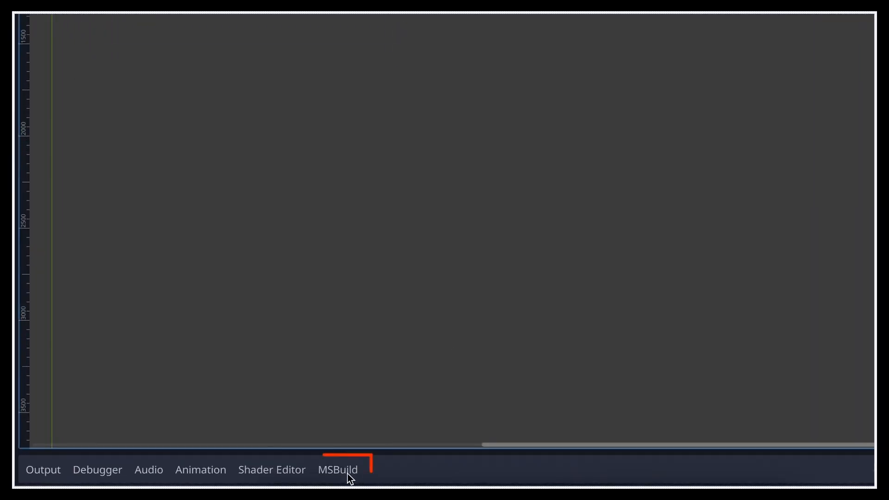
- Run Build Project from the MSBuild panel to compile the C# project
{"action": "left_click", "coordinate": [337, 470]}
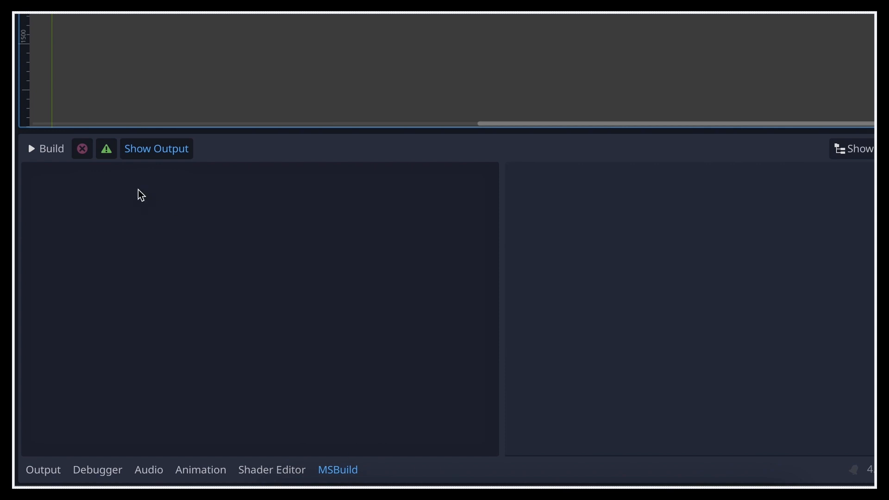
{"action": "left_click", "coordinate": [45, 148]}
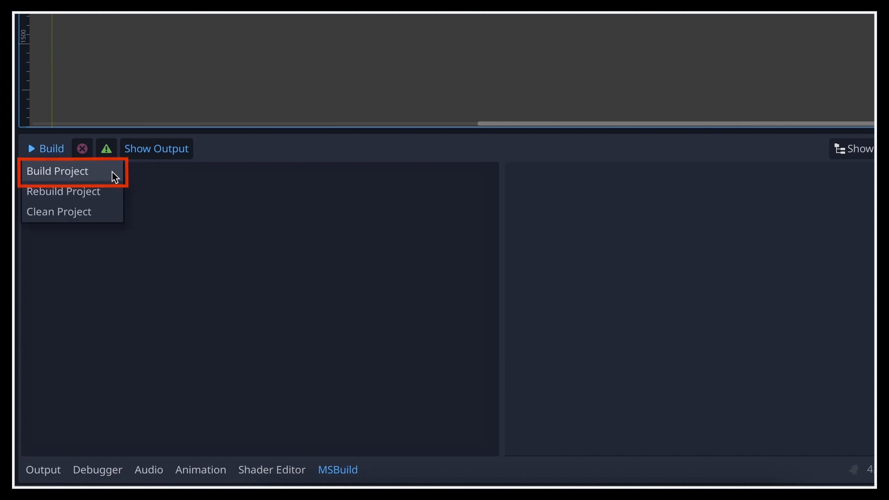
{"action": "left_click", "coordinate": [58, 170]}
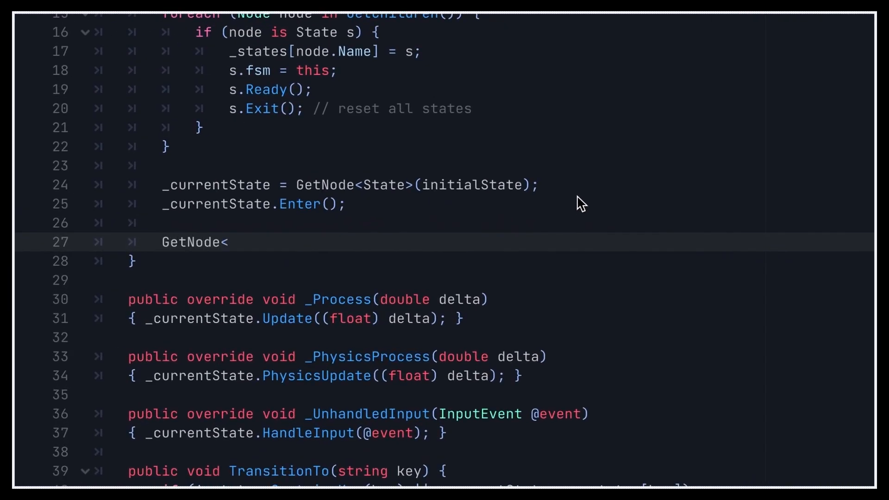
- Start a GetNode< call on a new line at the end of _Ready in StateMachine.cs
{"action": "type", "text": "????>"}
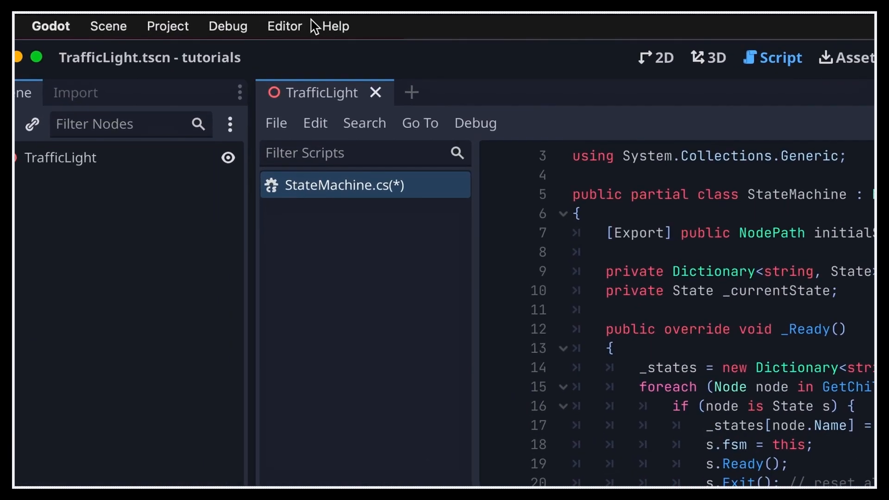
- Set Dotnet > Editor > External Editor to Visual Studio Code in Editor Settings
{"action": "left_click", "coordinate": [284, 26]}
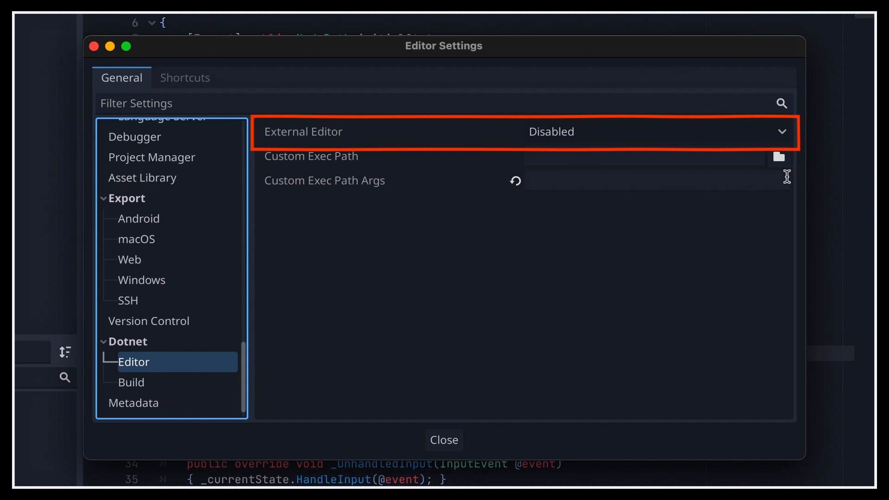
{"action": "left_click", "coordinate": [782, 131]}
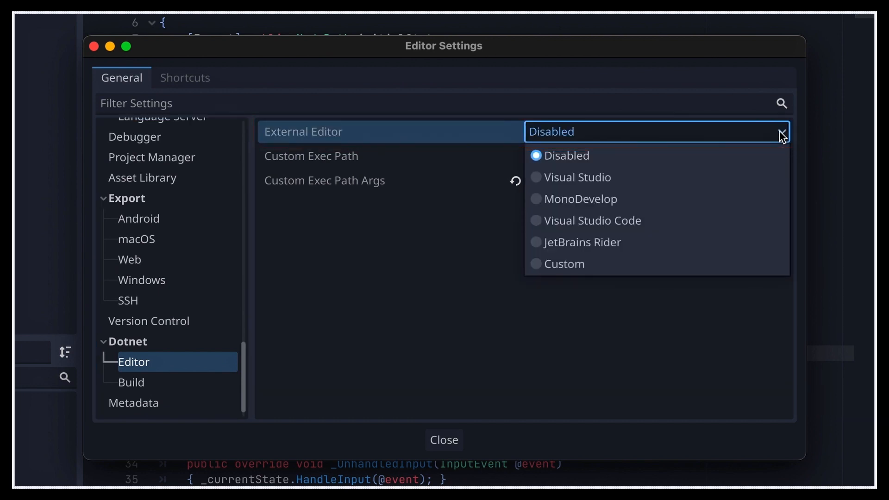
{"action": "left_click", "coordinate": [592, 221]}
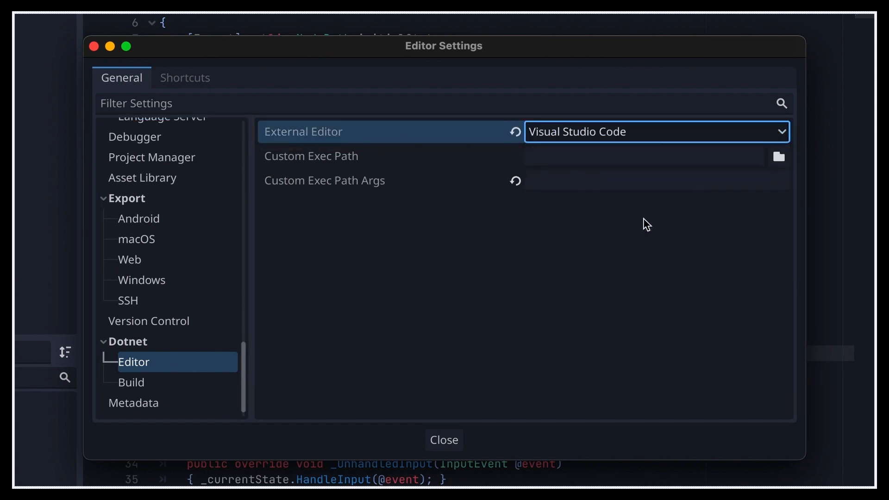
{"action": "left_click", "coordinate": [445, 439]}
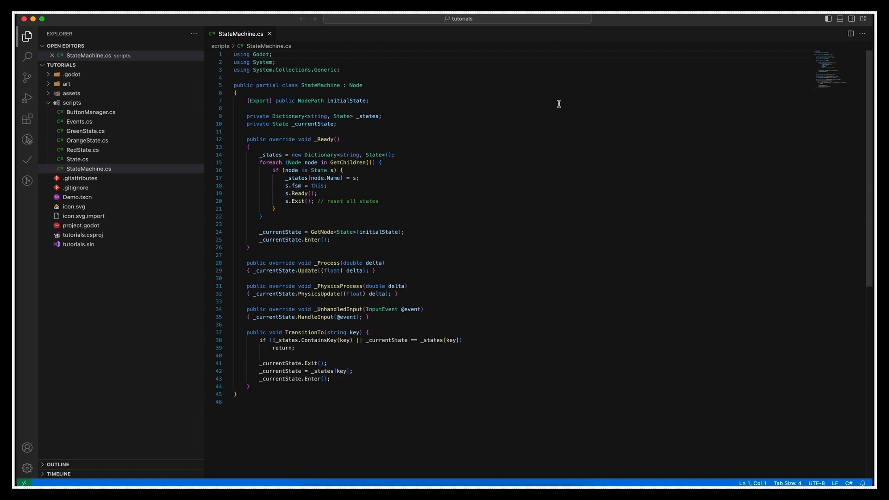
- Search the Extensions marketplace for 'c#'
{"action": "left_click", "coordinate": [27, 118]}
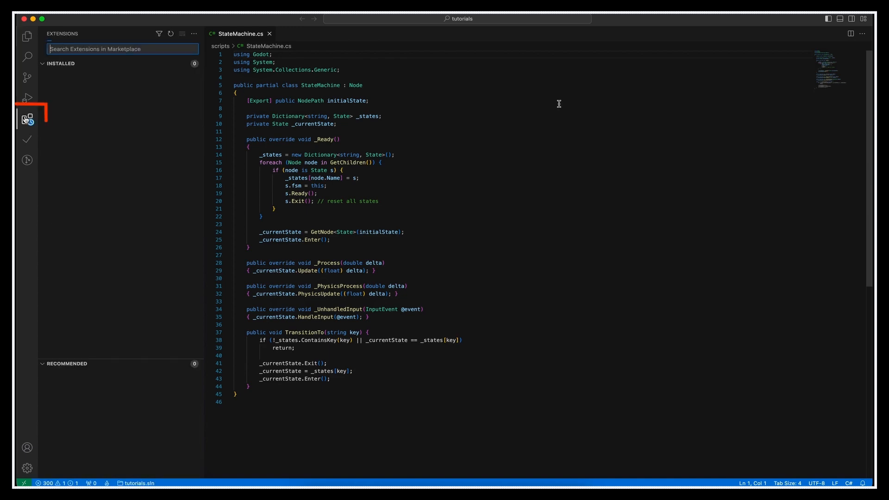
{"action": "type", "text": "c#"}
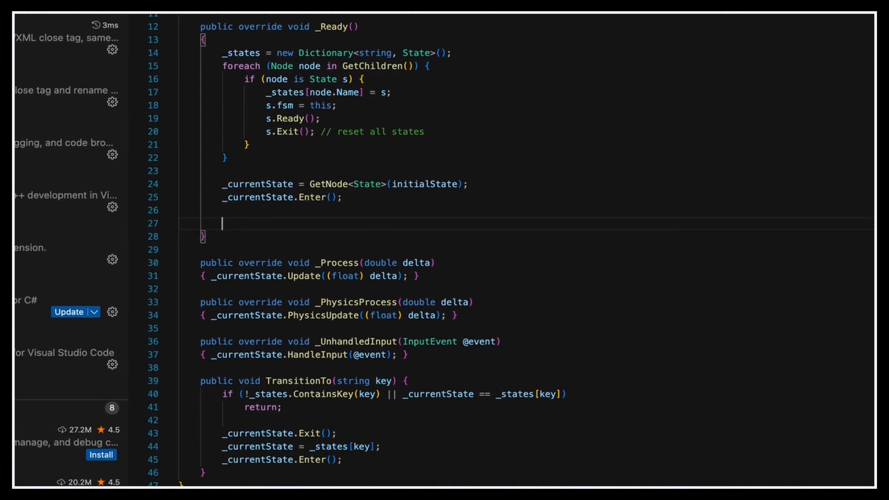
- Enable Dotnet › Server: Use Omnisharp in Settings and reload the window
{"action": "type", "text": "GD.p"}
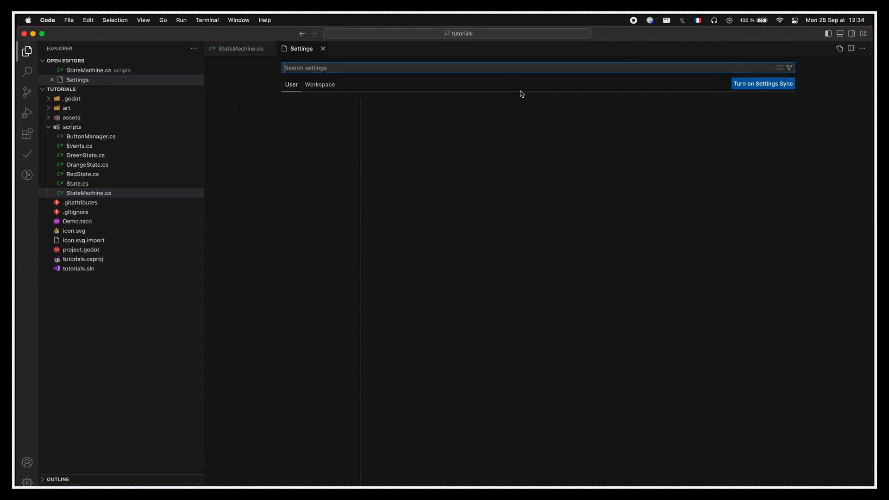
{"action": "type", "text": "dotnet"}
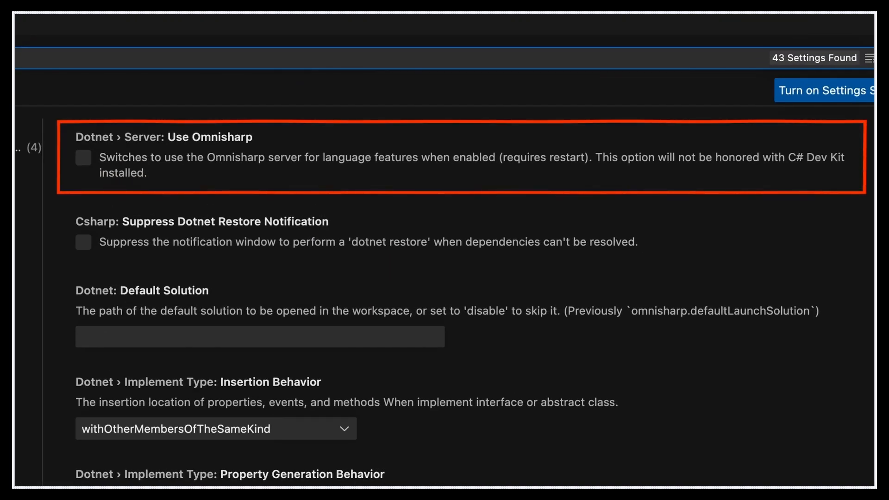
{"action": "left_click", "coordinate": [382, 102]}
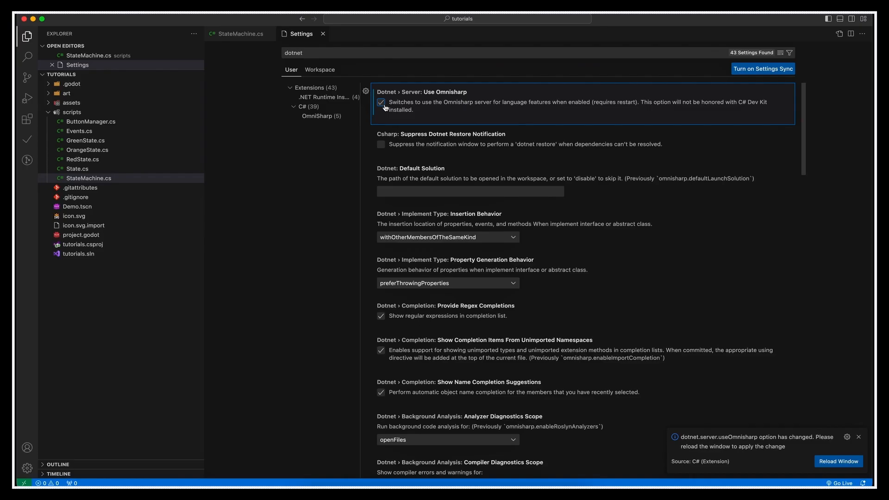
{"action": "left_click", "coordinate": [839, 461]}
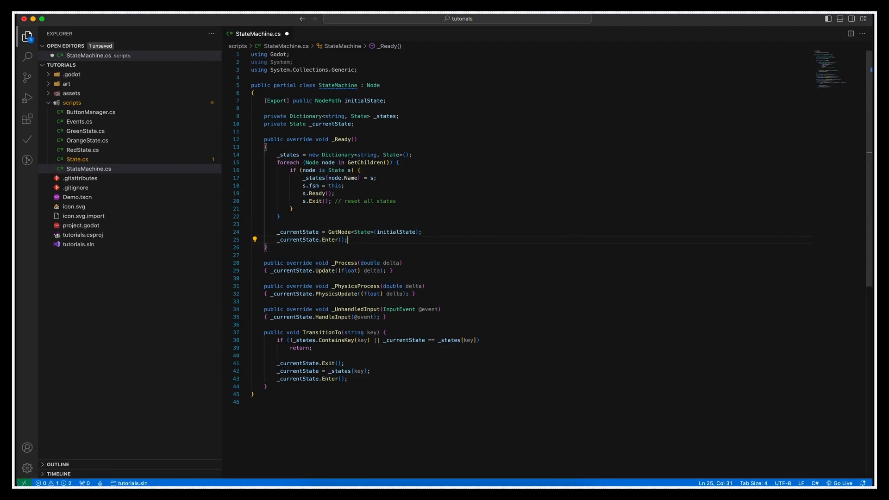
- Write GD.Print("Hello") at the end of _Ready using IntelliSense suggestions
{"action": "type", "text": "GD.pr"}
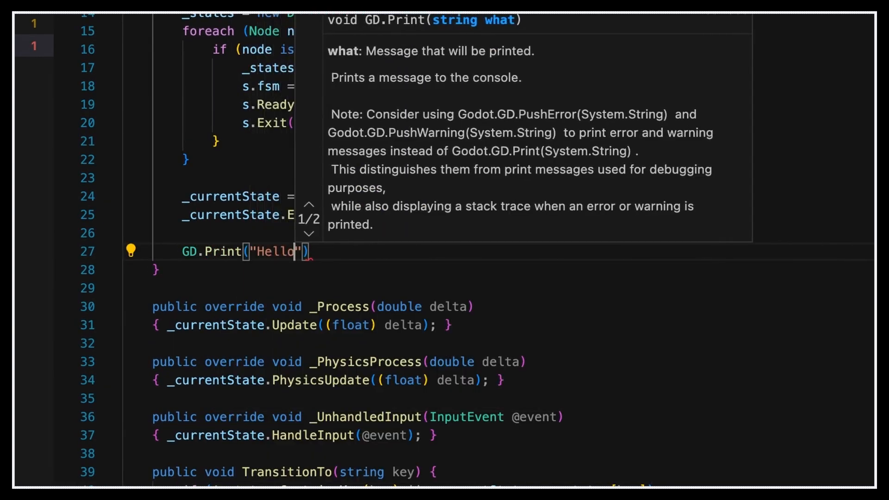
{"action": "type", "text": "GetT"}
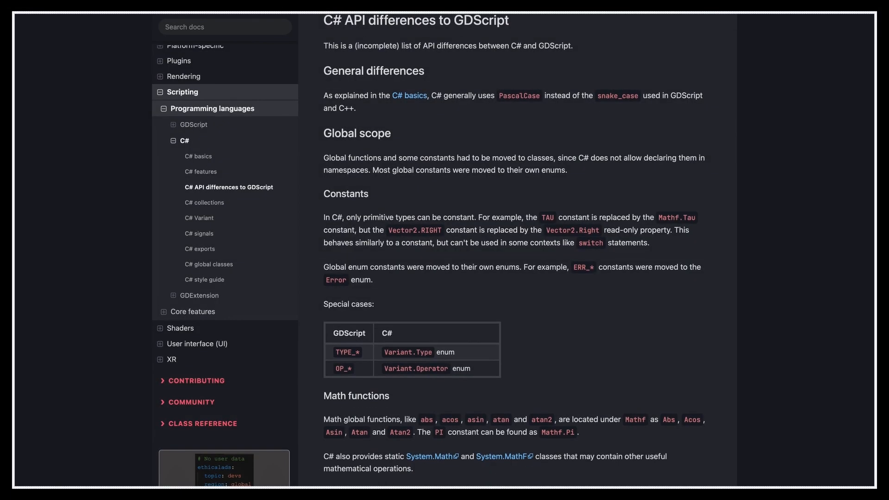
- Scroll the C# API differences page down to the full list of global-function equivalences
{"action": "scroll", "scroll_direction": "down", "scroll_amount": 3}
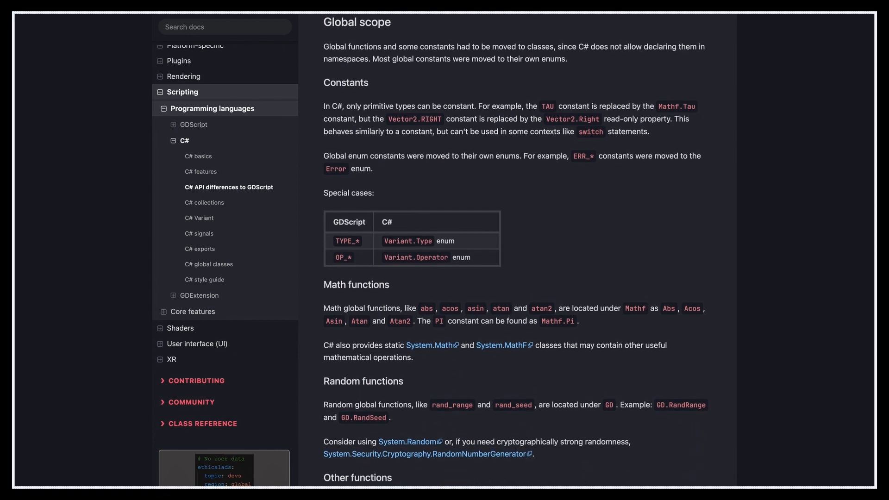
{"action": "scroll", "scroll_direction": "down", "scroll_amount": 3}
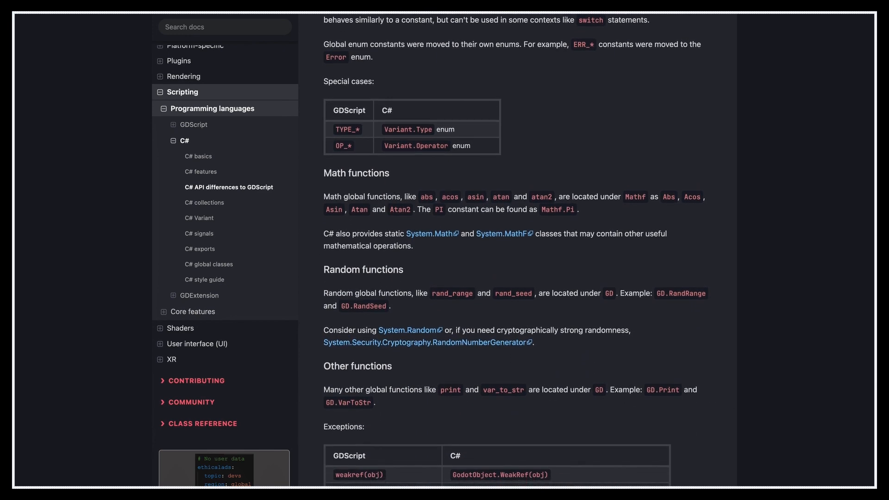
{"action": "scroll", "scroll_direction": "down", "scroll_amount": 3}
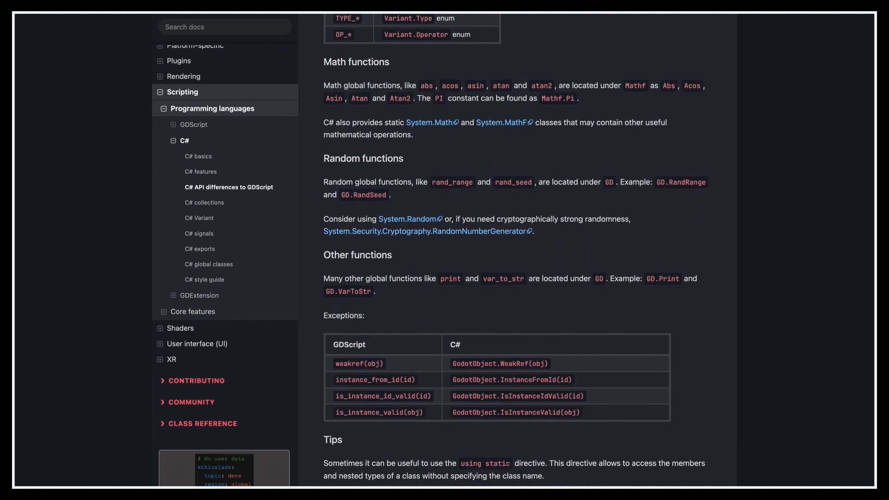
{"action": "scroll", "scroll_direction": "down", "scroll_amount": 3}
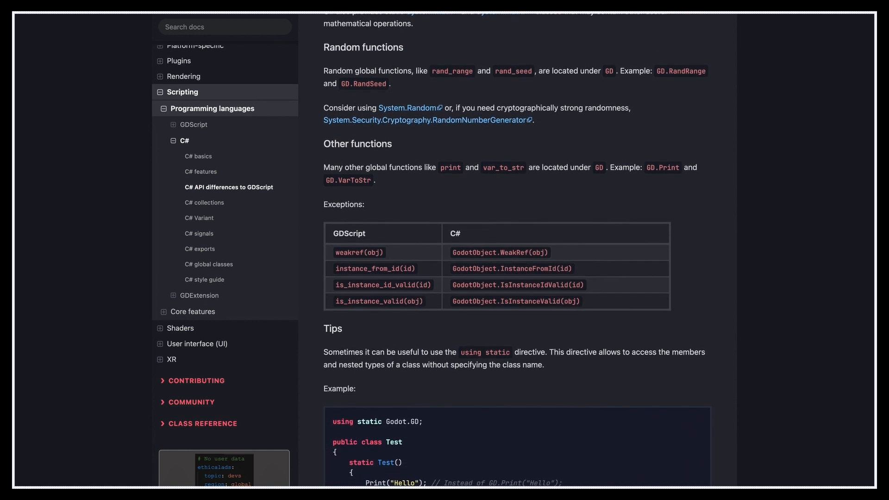
{"action": "scroll", "scroll_direction": "down", "scroll_amount": 3}
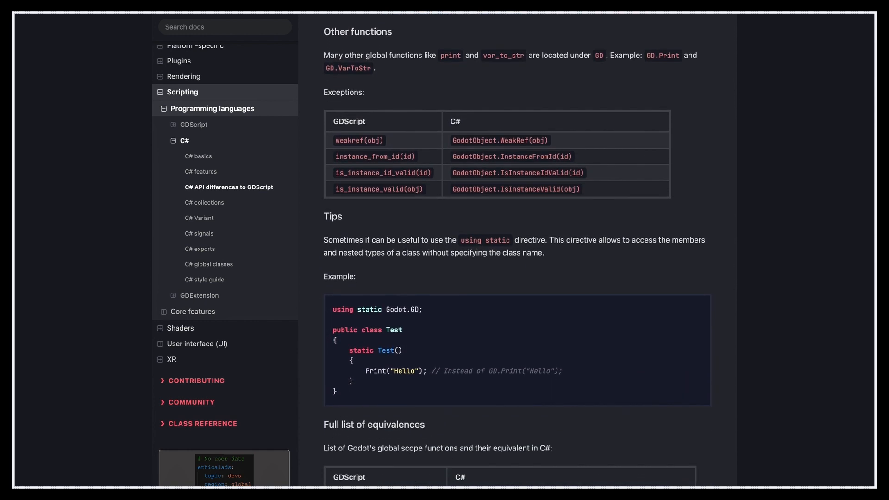
{"action": "scroll", "scroll_direction": "down", "scroll_amount": 3}
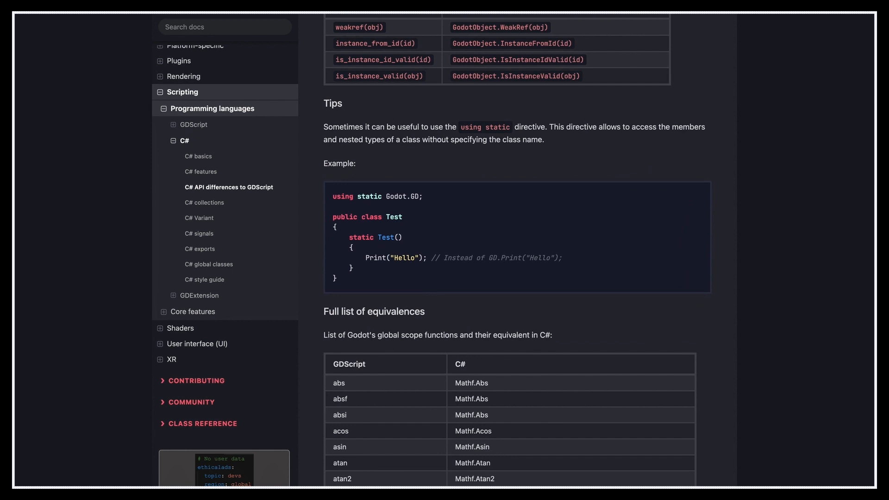